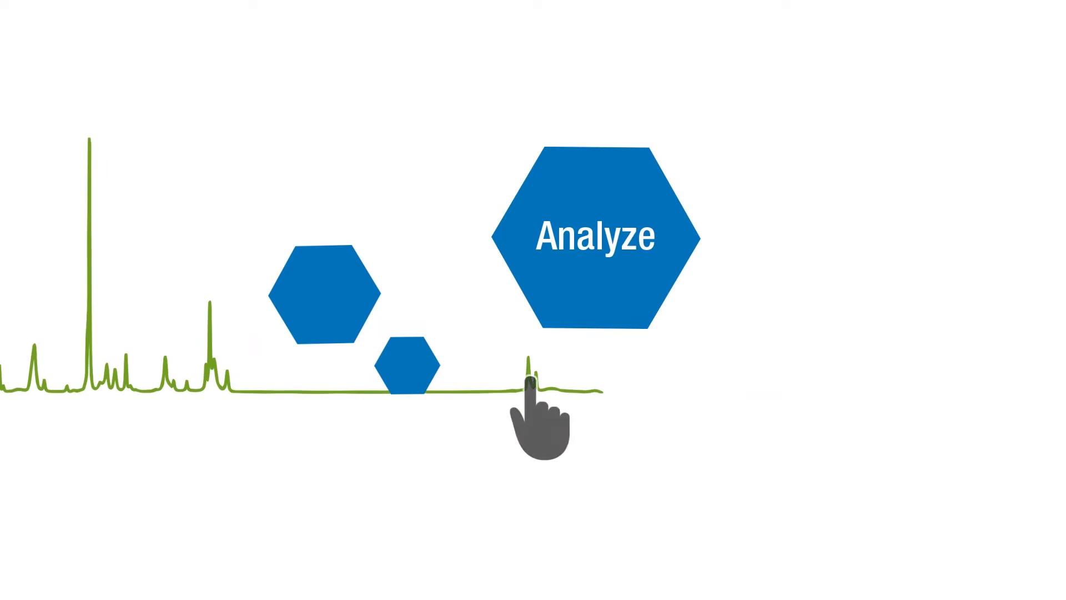
Step: Play the intro past the Analyze hexagon to the green hexagon with three stacked spectra
click(599, 238)
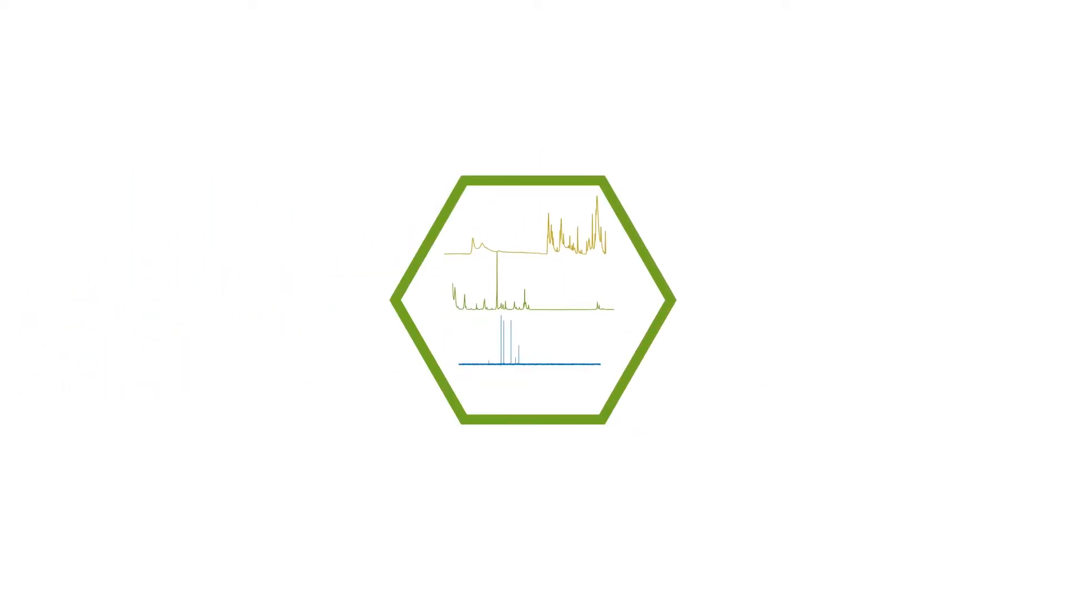